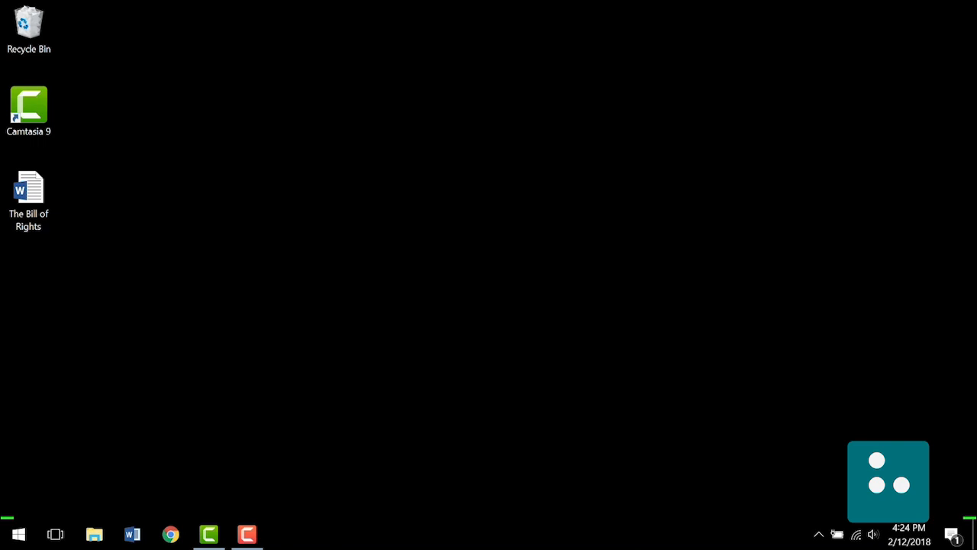
Show the desktop with Windows+D and put keyboard focus on its icons.
double_click(27, 191)
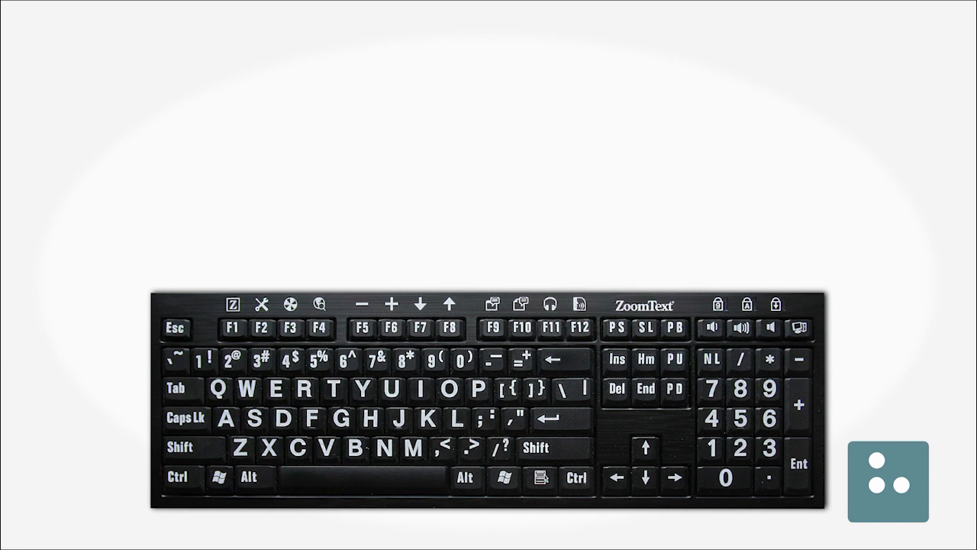
key("ctrl+p")
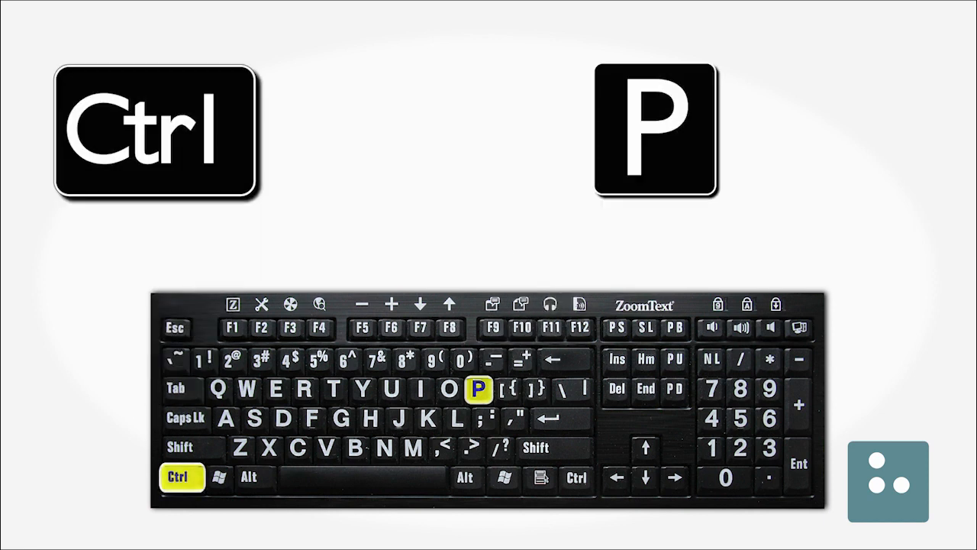
key("ctrl+p")
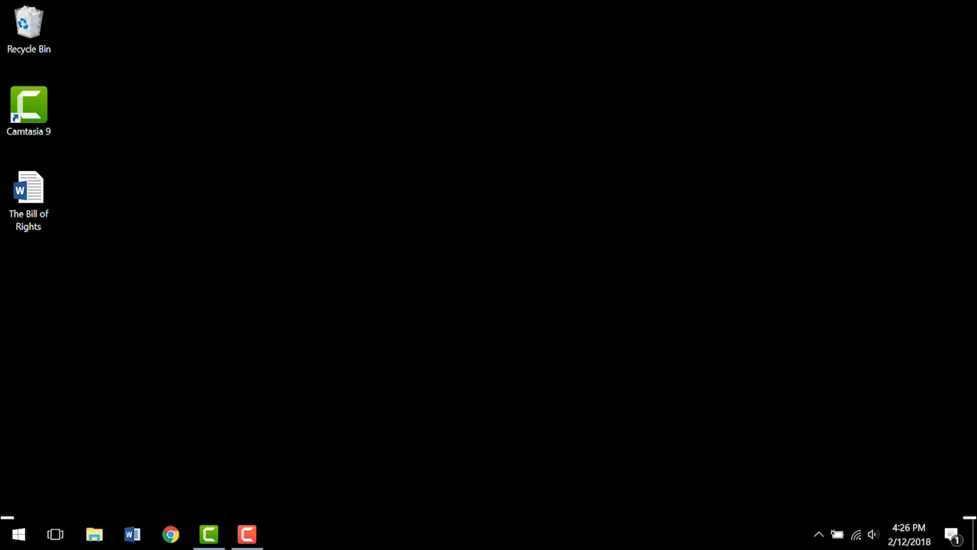
key("win+d")
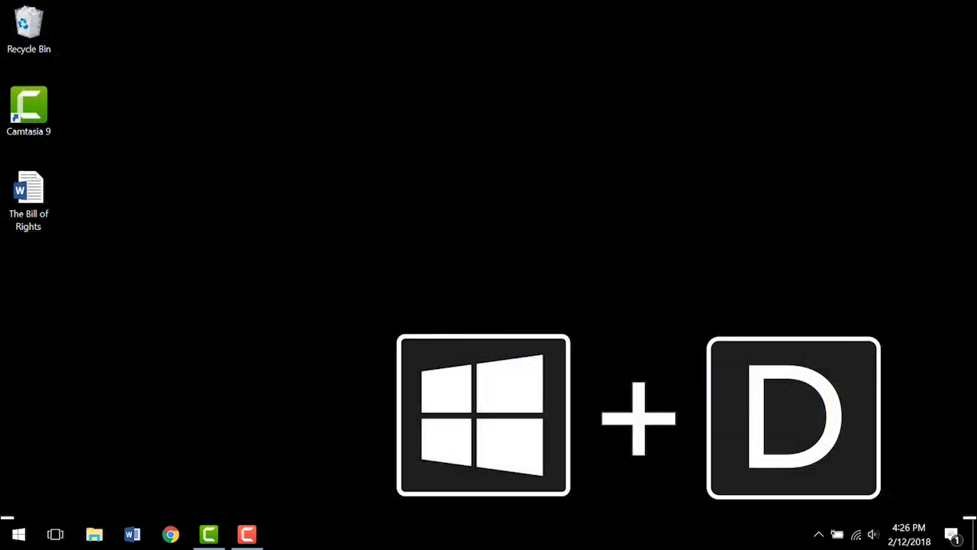
left_click(27, 110)
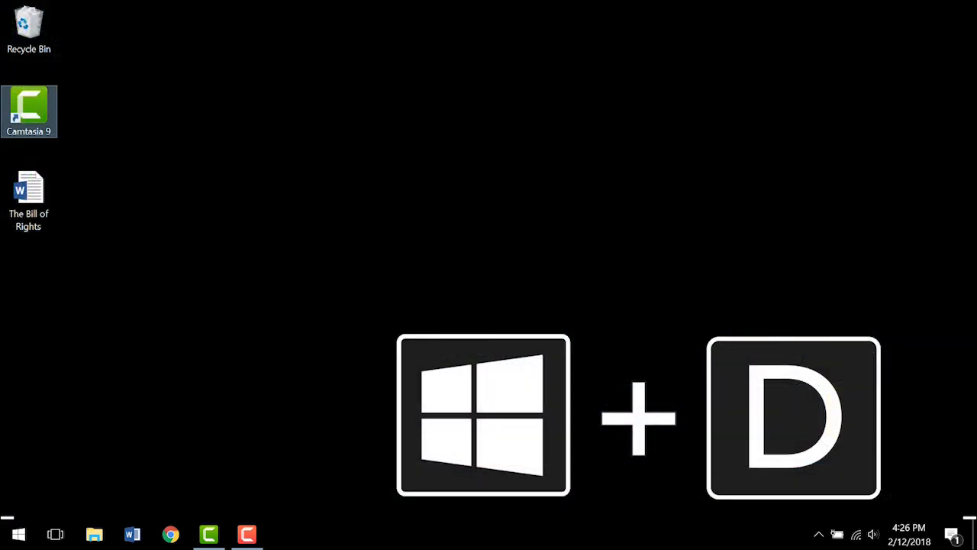
key("Win+D")
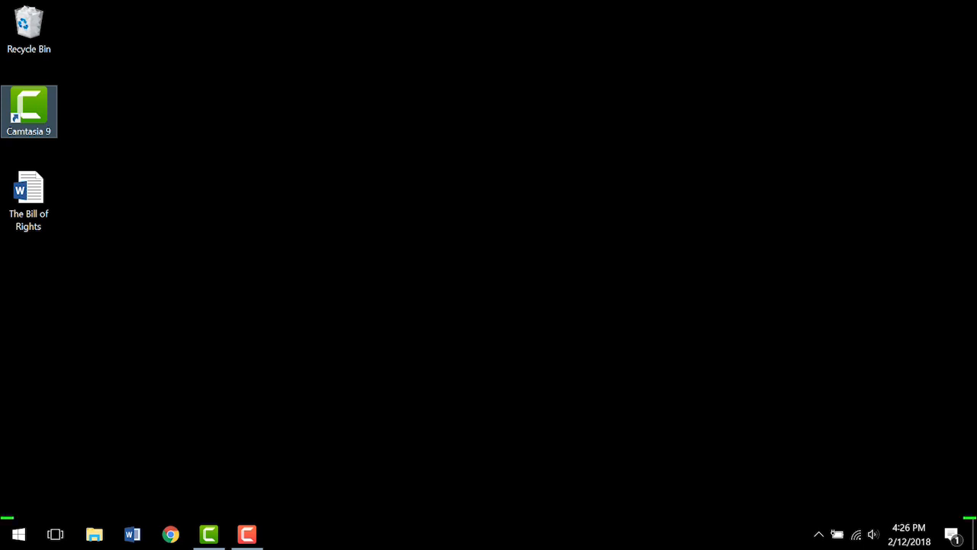
key("Ctrl+Home")
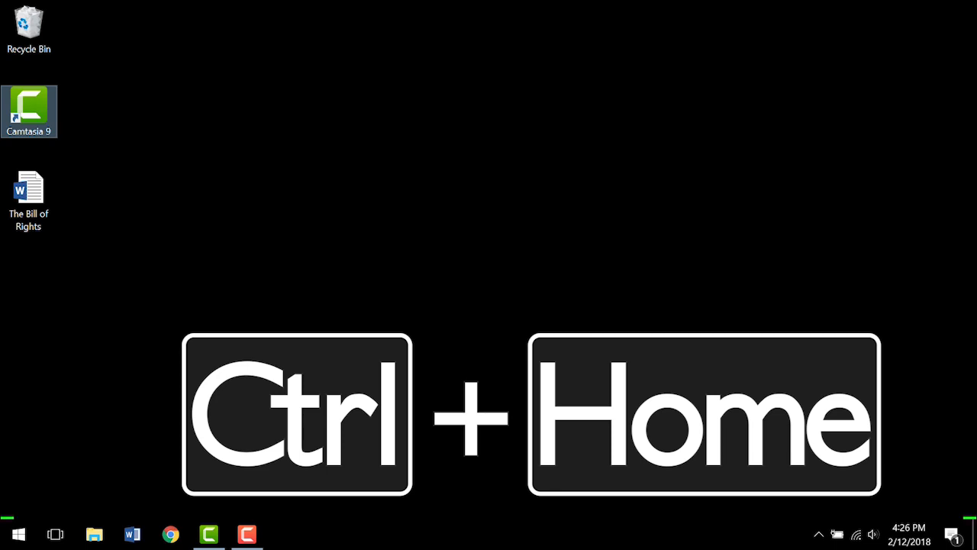
Move focus to the first desktop item, Recycle Bin, with Ctrl+Home.
key("ctrl+Home")
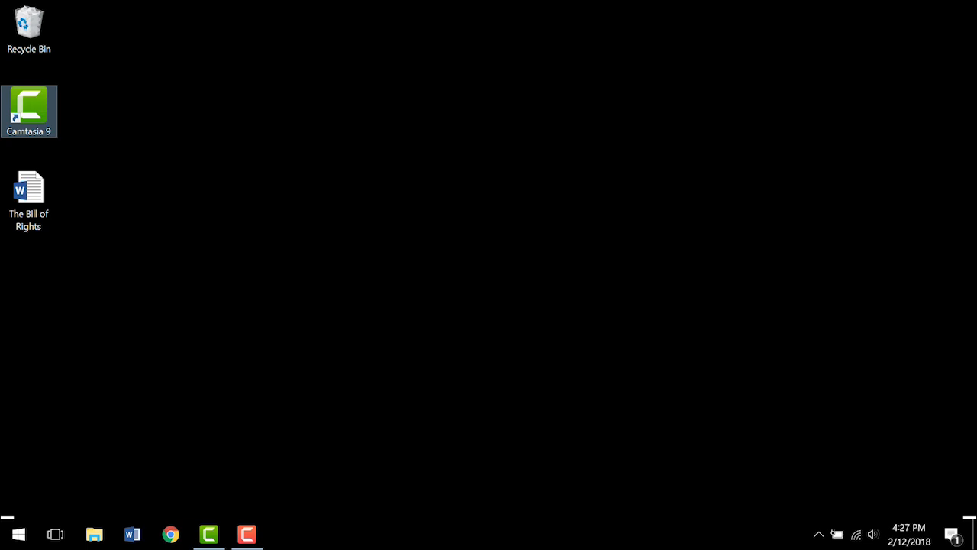
mouse_move(27, 23)
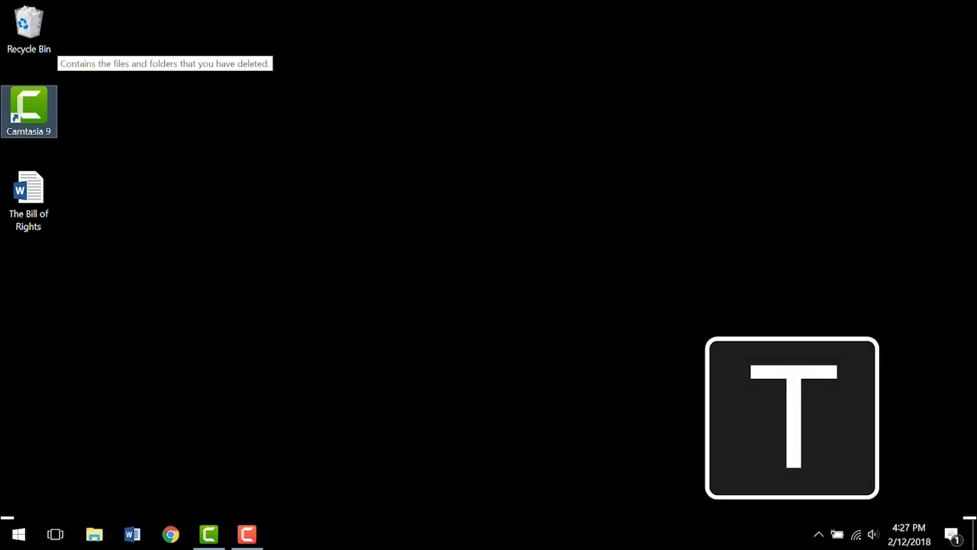
Select The Bill of Rights document icon on the desktop.
left_click(27, 198)
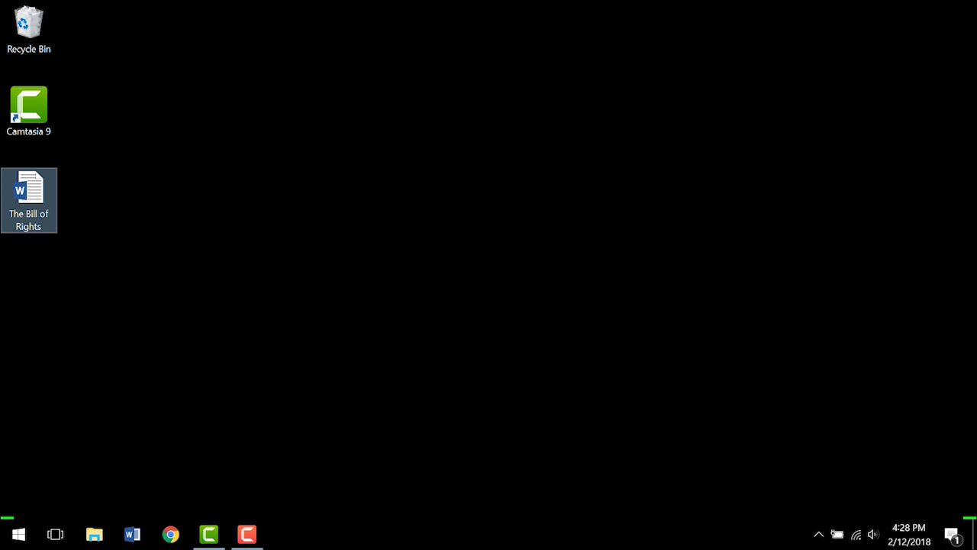
key("Enter")
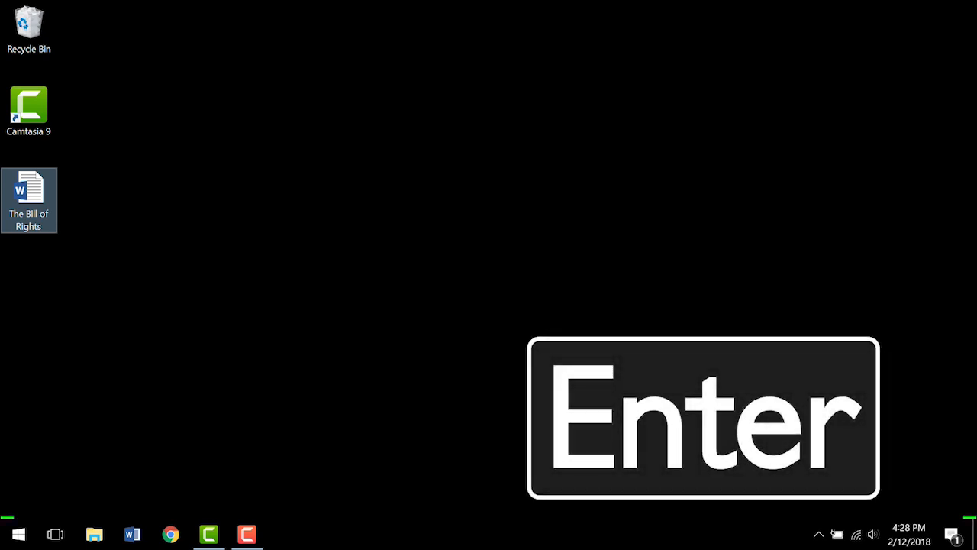
Open The Bill of Rights document in Microsoft Word.
key("enter")
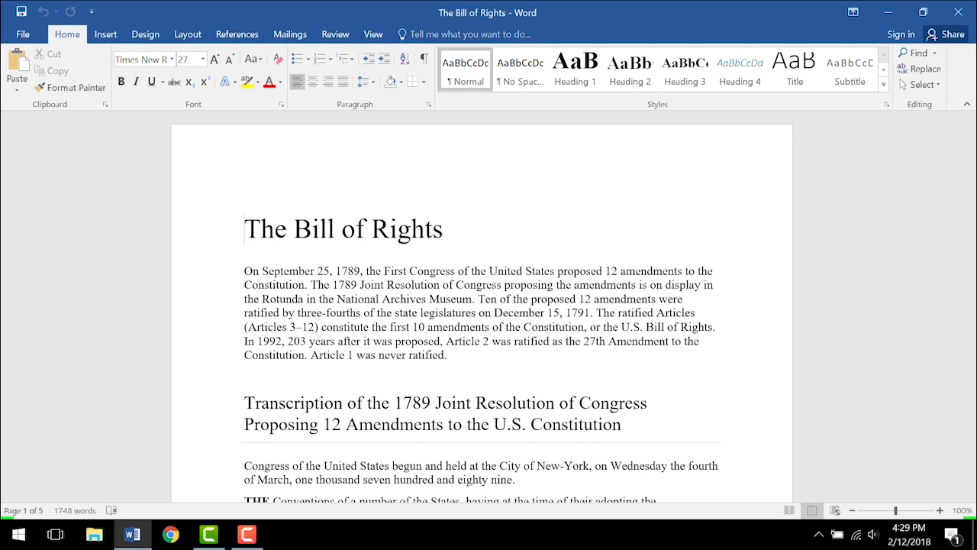
left_click(245, 229)
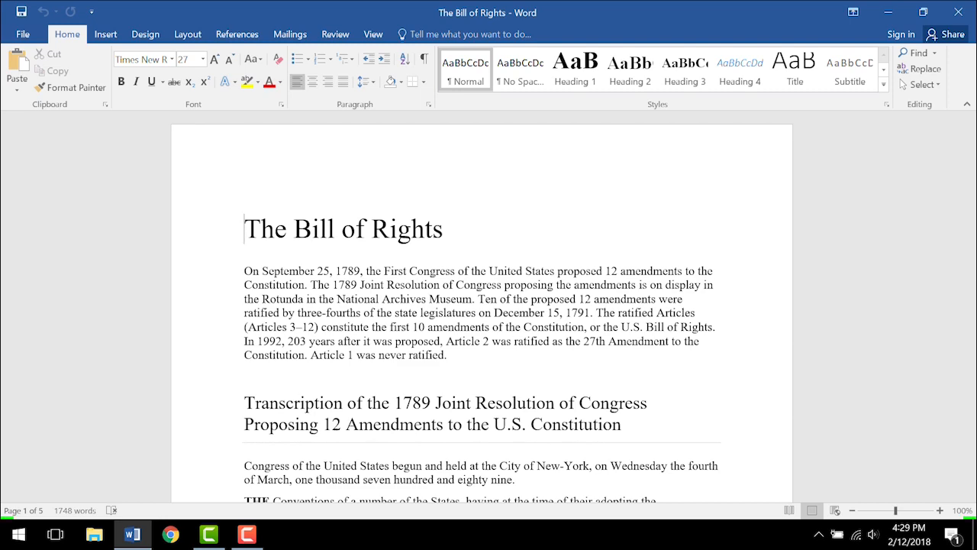
key("nvda+t")
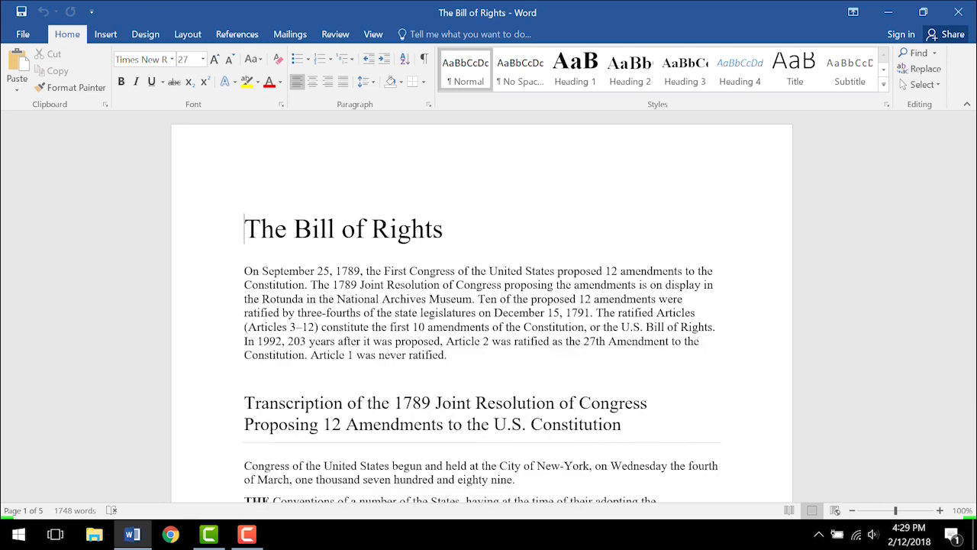
key("JAWS+t")
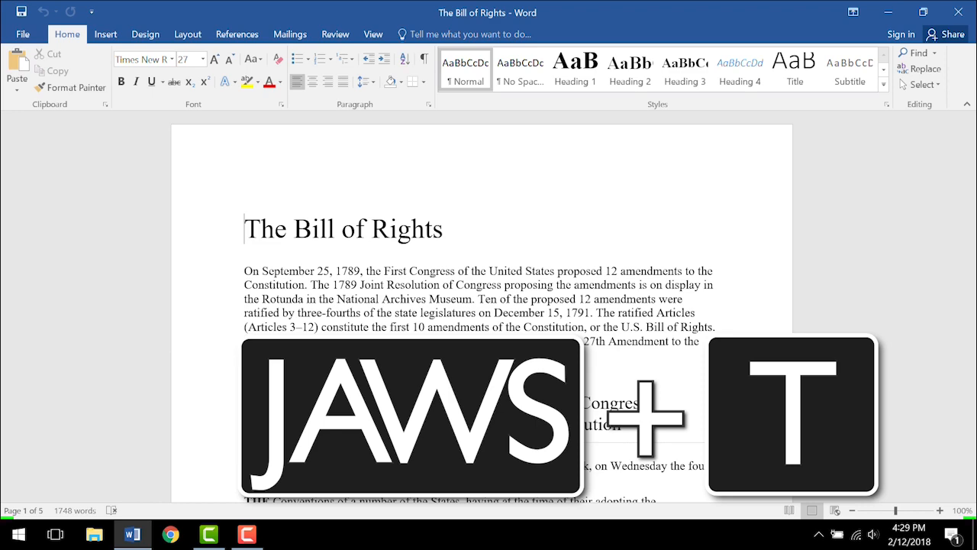